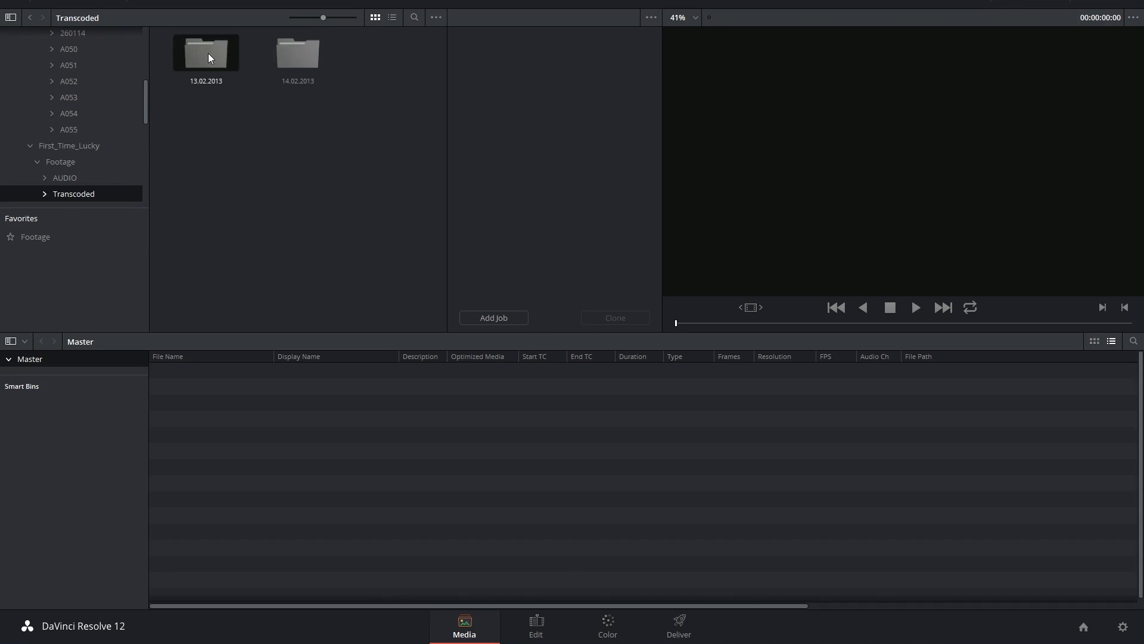
Add the Transcoded 13.02.2013 ROLL 1 clips to the Media Pool, then select the AUDIO folder.
{"action": "double_click", "coordinate": [205, 52]}
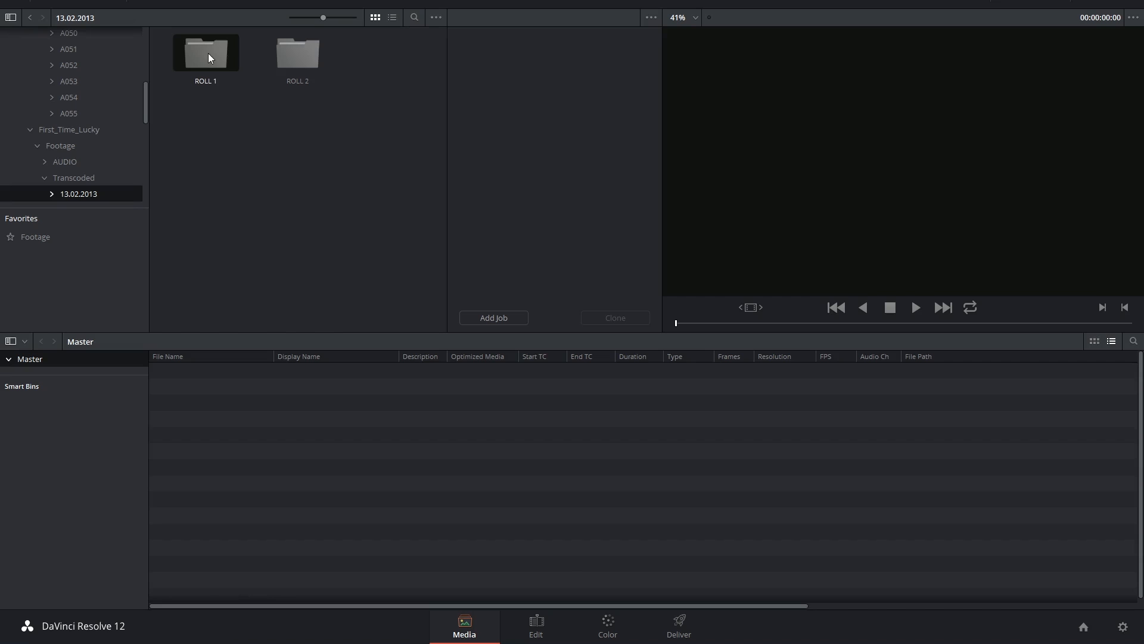
{"action": "double_click", "coordinate": [205, 52]}
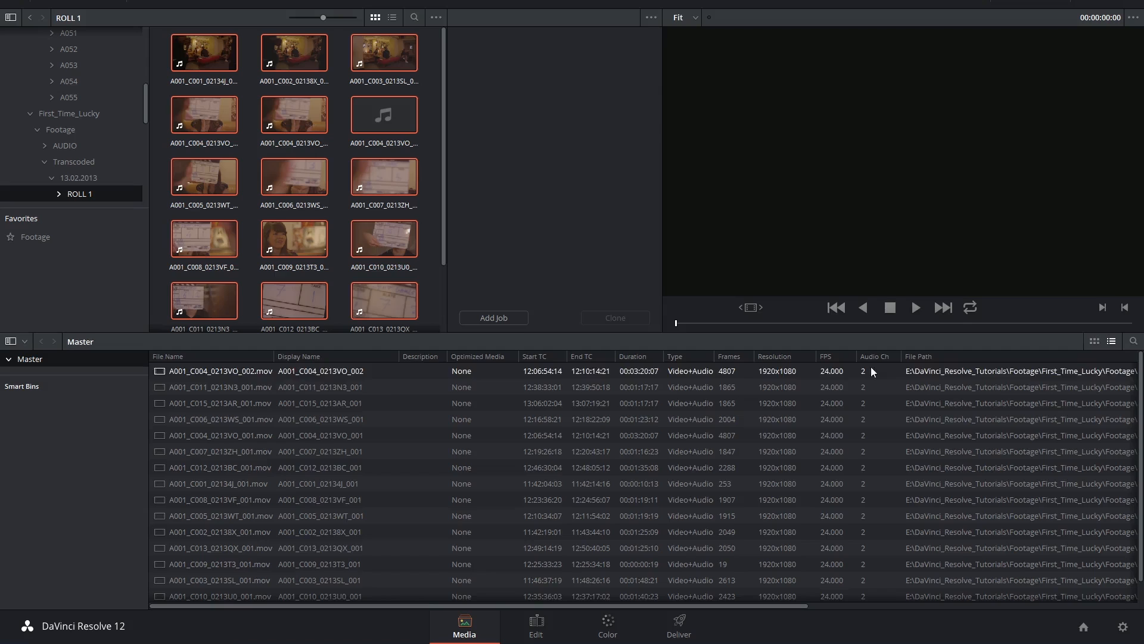
{"action": "left_click", "coordinate": [1094, 340]}
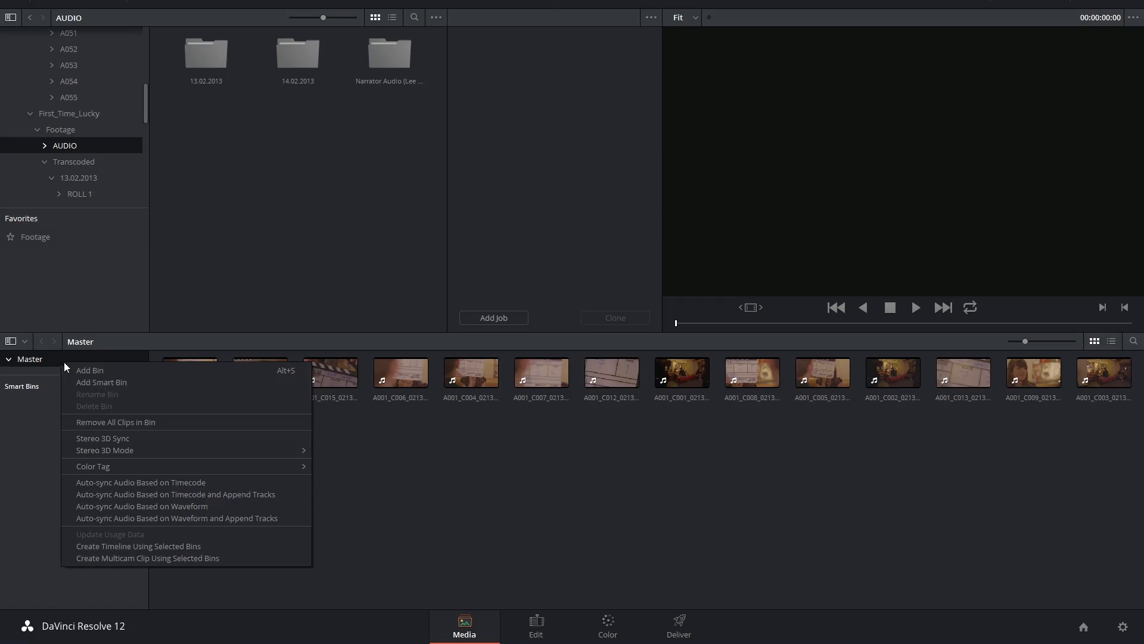
Create a Roll_01 bin with an Audio sub-bin and browse the 13.02.2013 audio recordings.
{"action": "left_click", "coordinate": [90, 371]}
{"action": "type", "text": "Roll_01"}
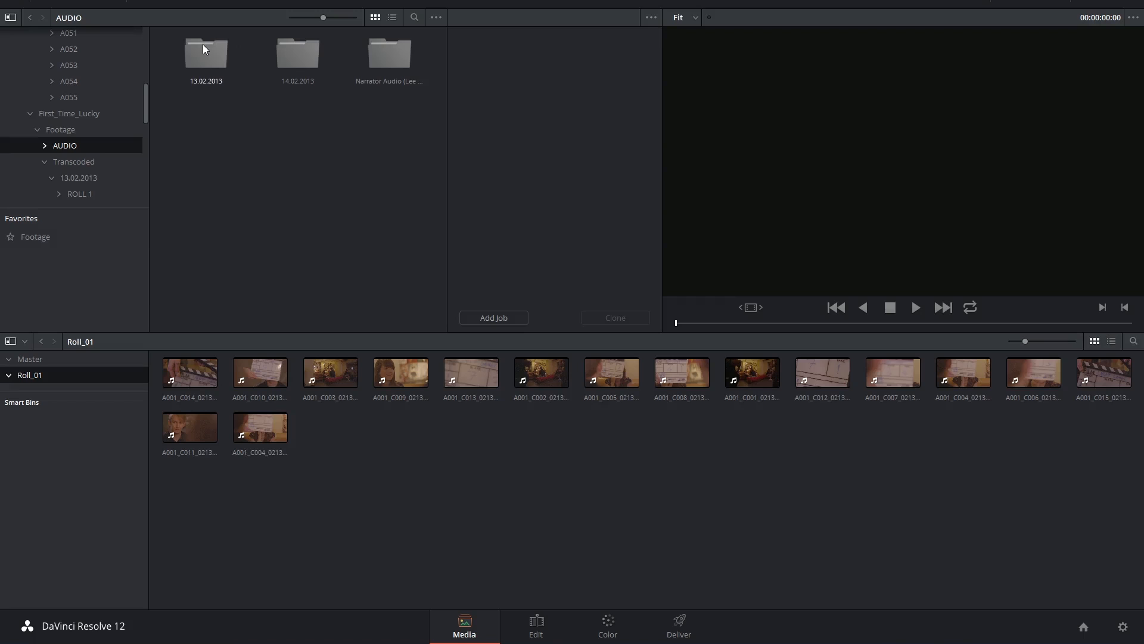
{"action": "double_click", "coordinate": [205, 52]}
{"action": "type", "text": "Audio"}
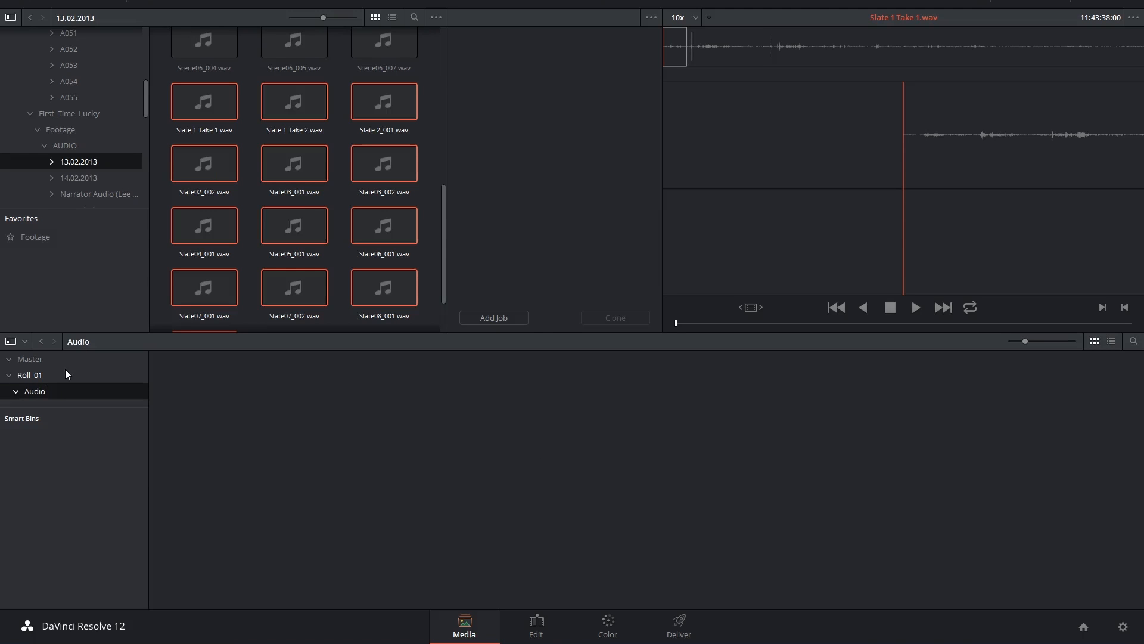
{"action": "left_click", "coordinate": [29, 374]}
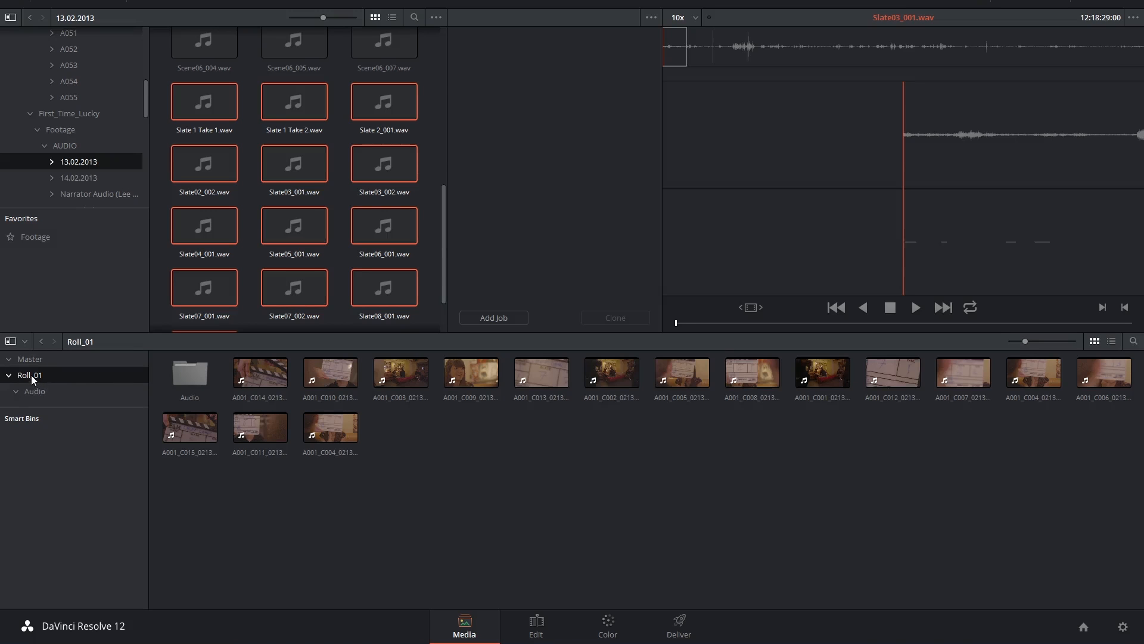
Show the Roll_01 bin's menu with Auto-sync Audio Based on Timecode options.
{"action": "right_click", "coordinate": [29, 375]}
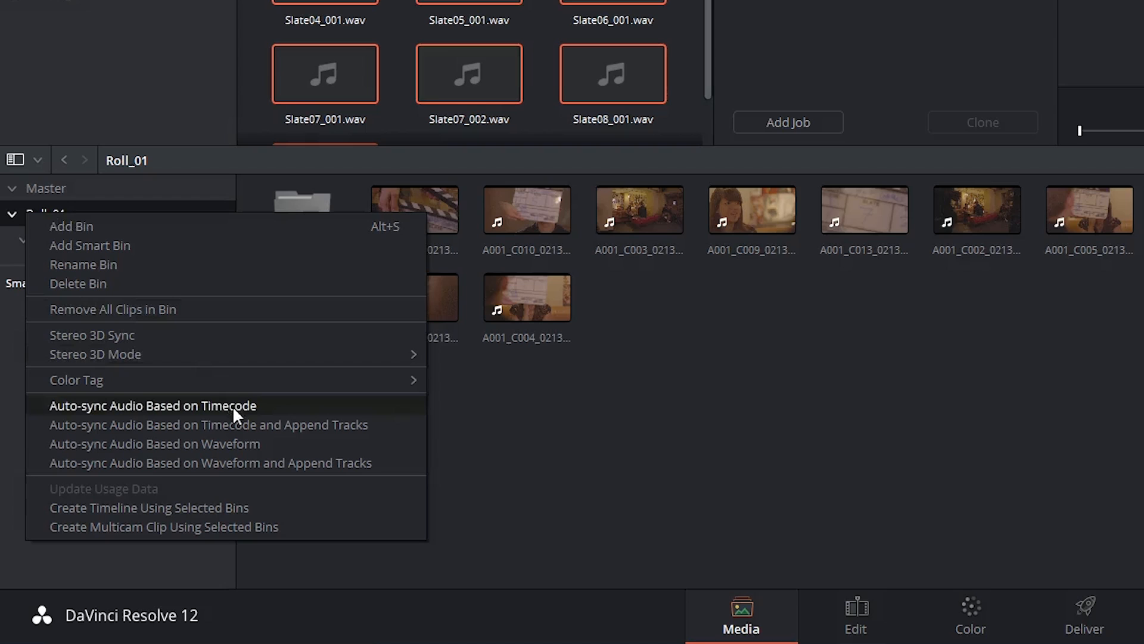
{"action": "mouse_move", "coordinate": [211, 425]}
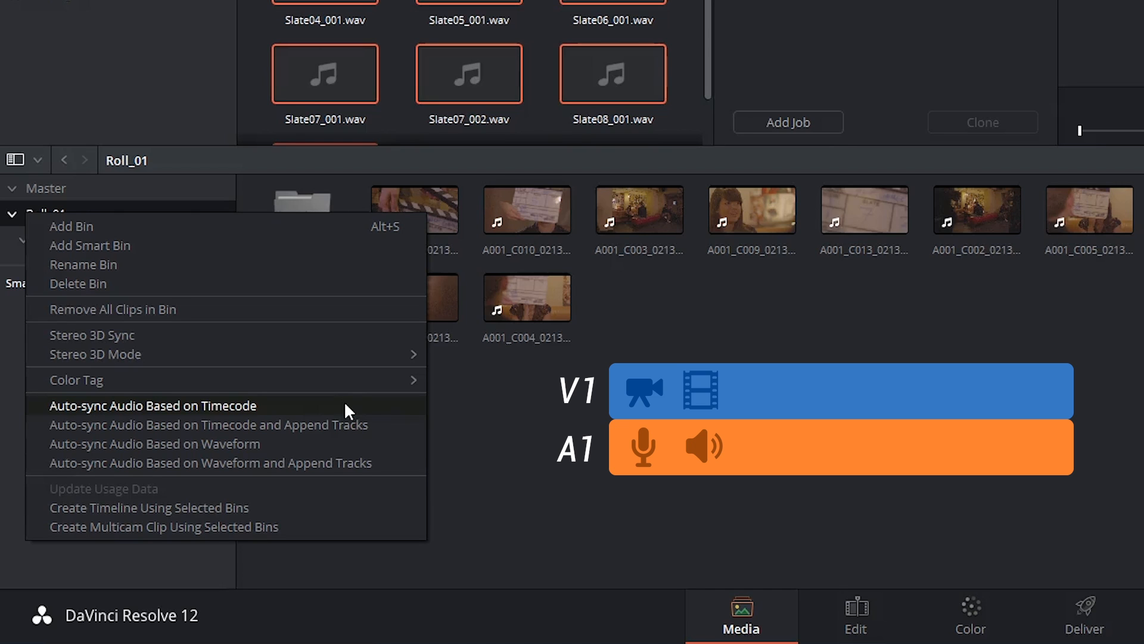
{"action": "mouse_move", "coordinate": [212, 438]}
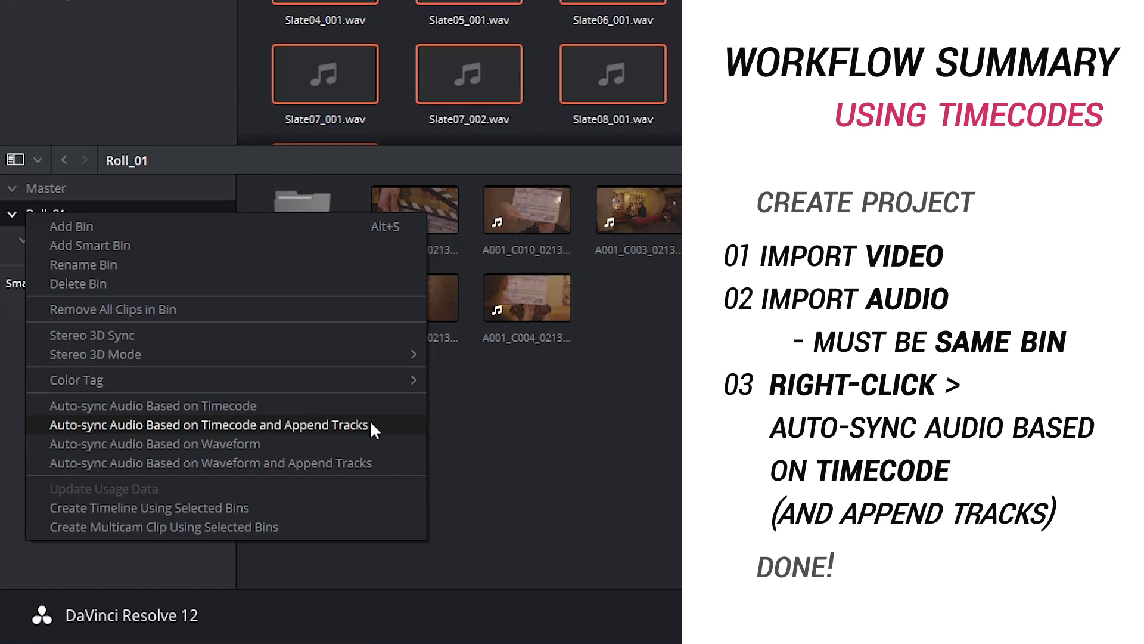
Add the Middleman_Film Rushes 'day 1' folder to the Media Pool and select its bin.
{"action": "left_click", "coordinate": [210, 425]}
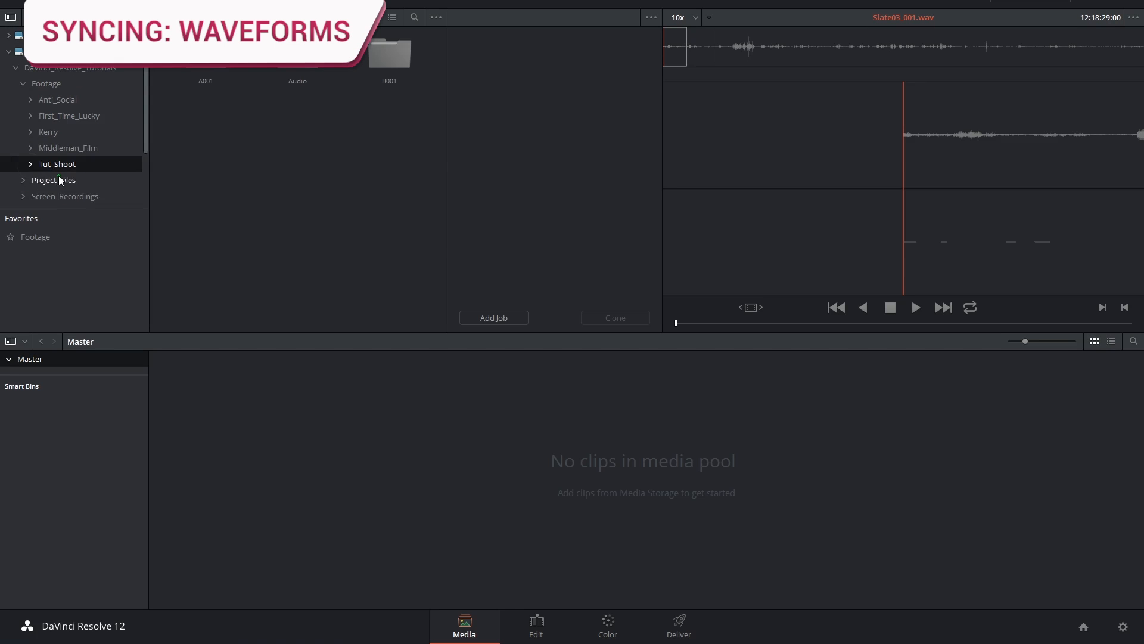
{"action": "left_click", "coordinate": [68, 147]}
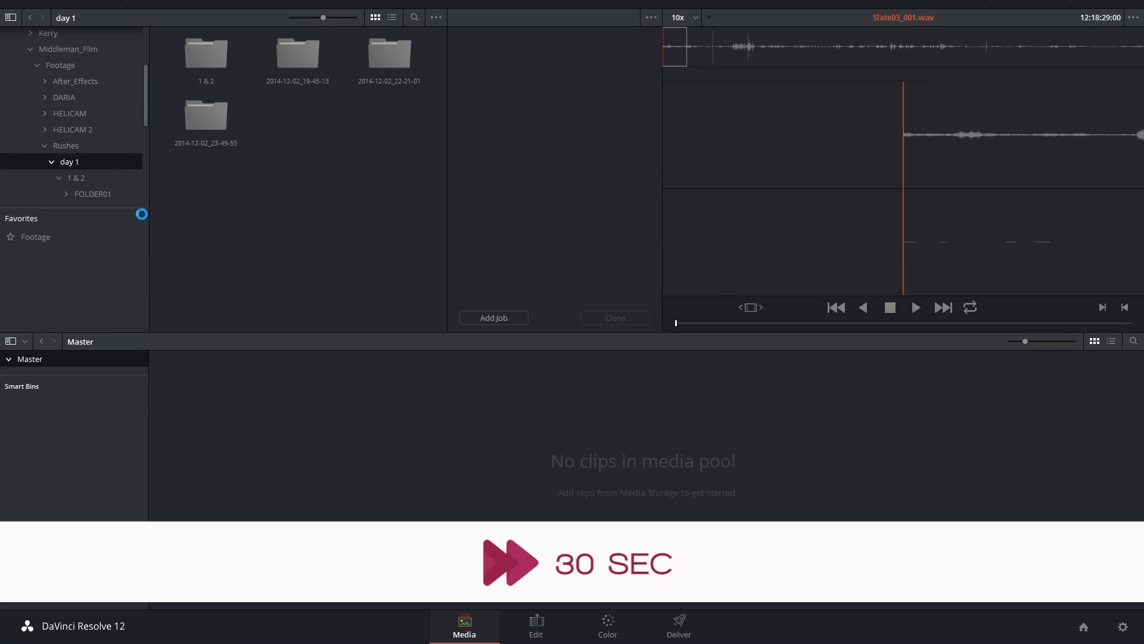
{"action": "left_click", "coordinate": [28, 375]}
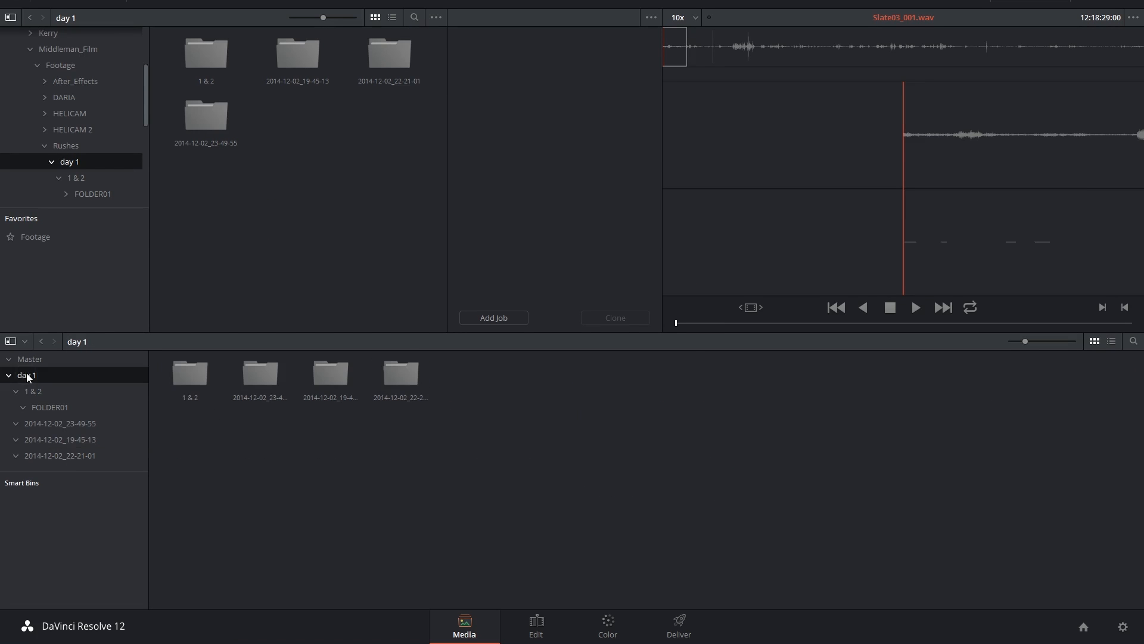
Run Auto-sync Audio Based on Waveform and Append Tracks on the day 1 bin.
{"action": "right_click", "coordinate": [27, 375]}
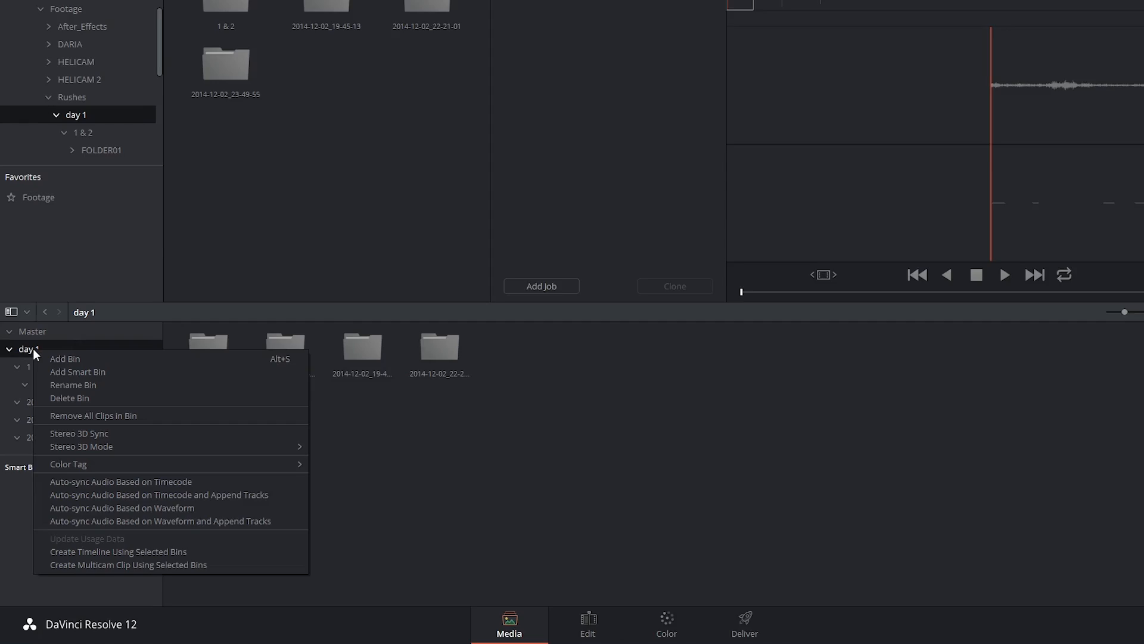
{"action": "mouse_move", "coordinate": [68, 464]}
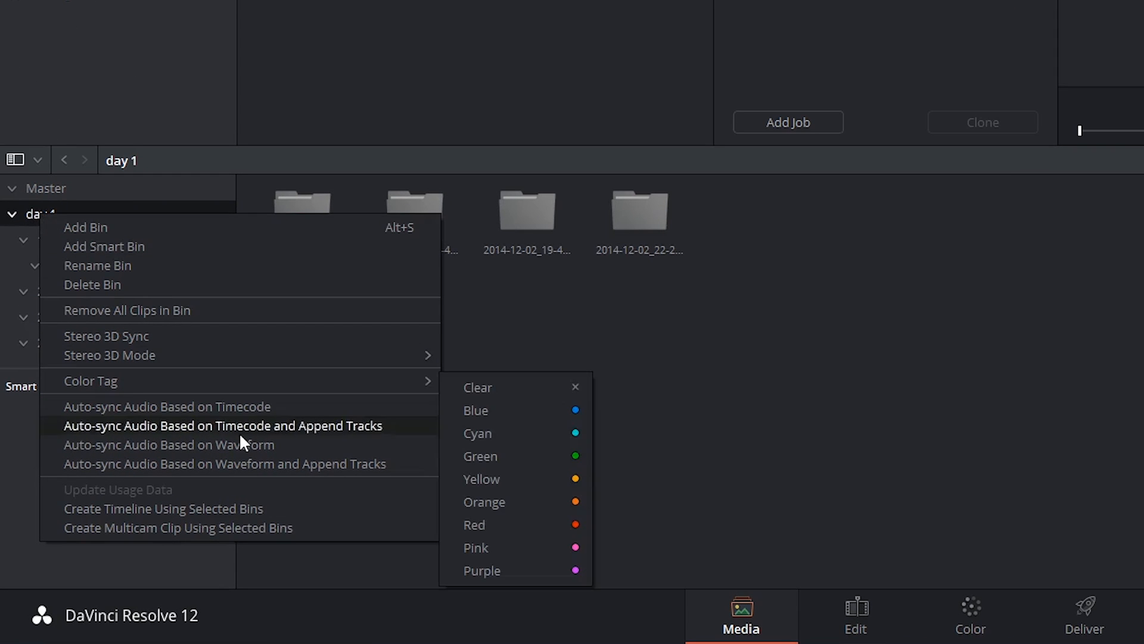
{"action": "mouse_move", "coordinate": [215, 445]}
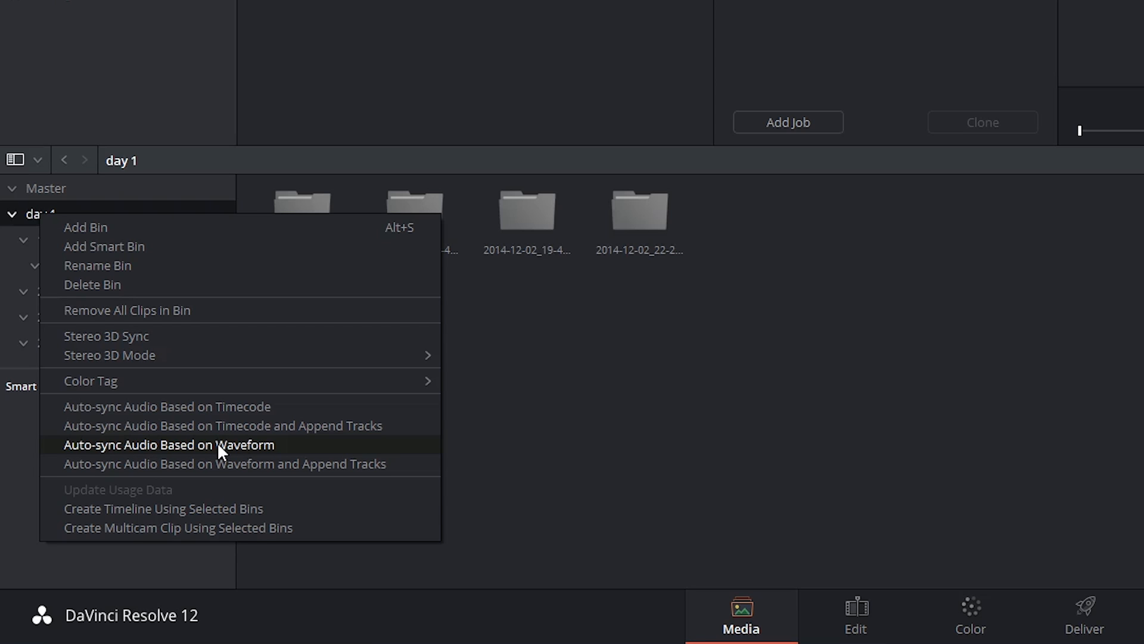
{"action": "mouse_move", "coordinate": [283, 451]}
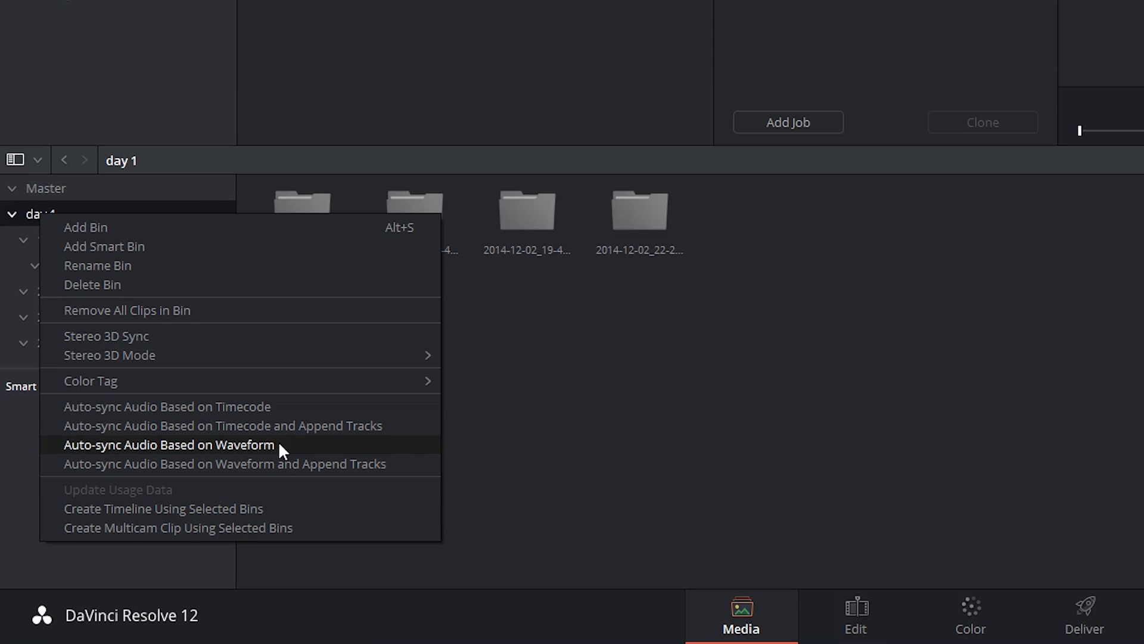
{"action": "mouse_move", "coordinate": [327, 464]}
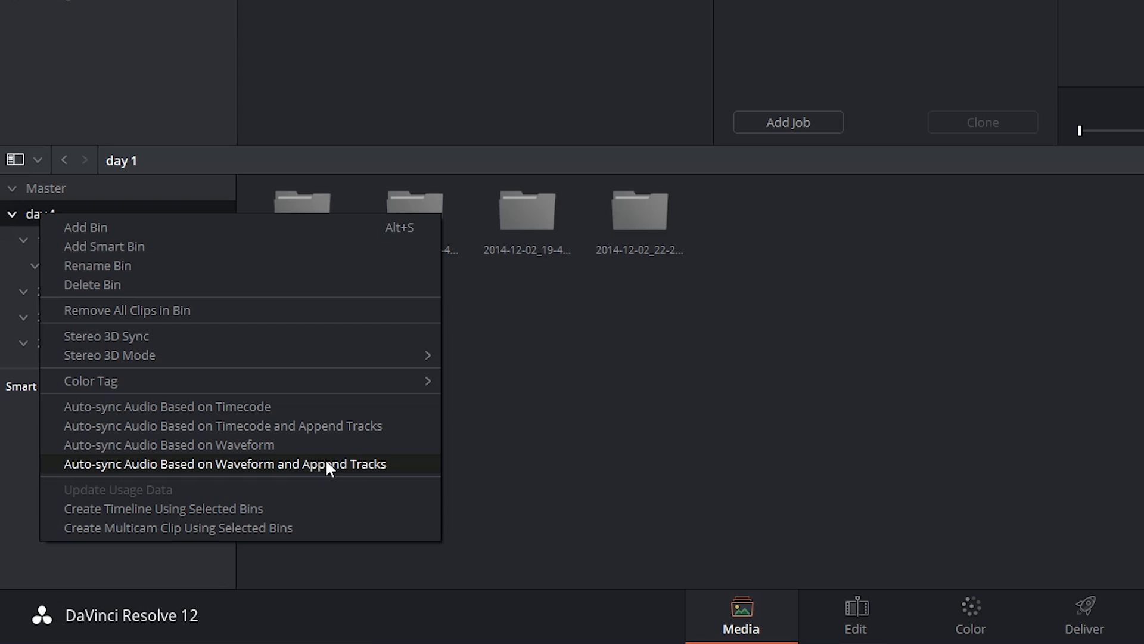
{"action": "left_click", "coordinate": [224, 464]}
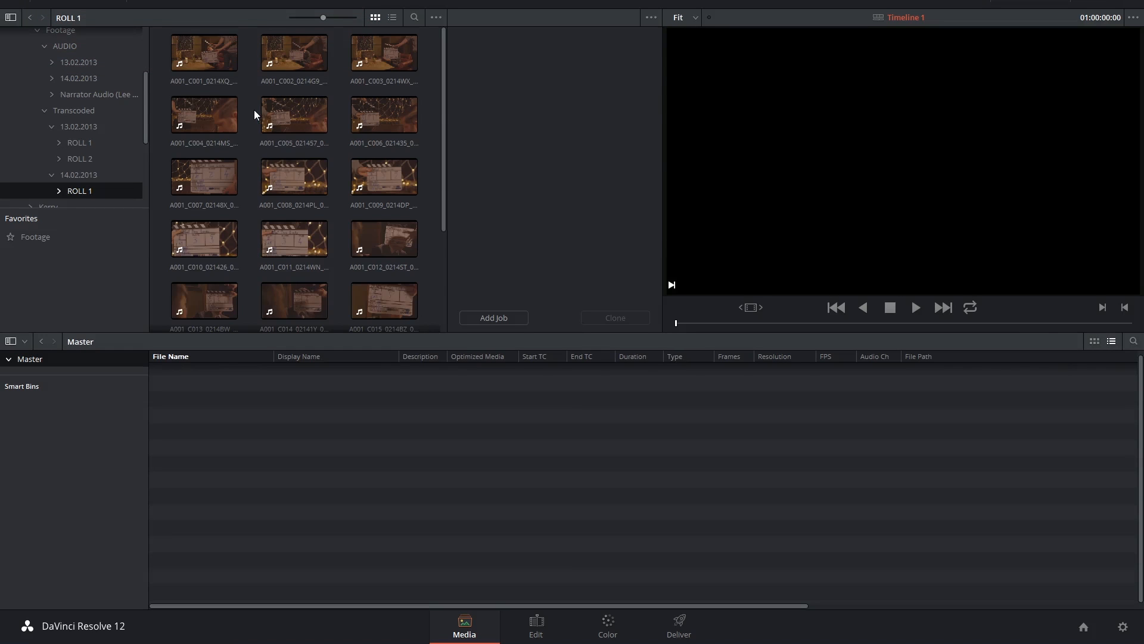
Scrub A001_C001_0214XQ_001 to the clap, then open the 14.02.2013 audio folder.
{"action": "left_click", "coordinate": [204, 52]}
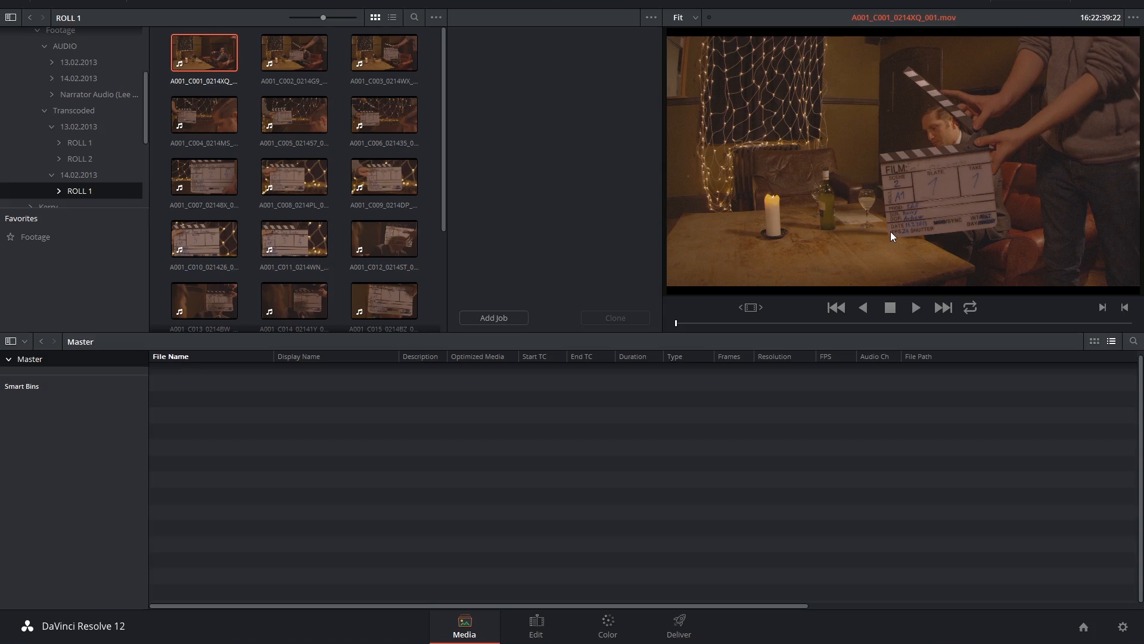
{"action": "mouse_move", "coordinate": [679, 325]}
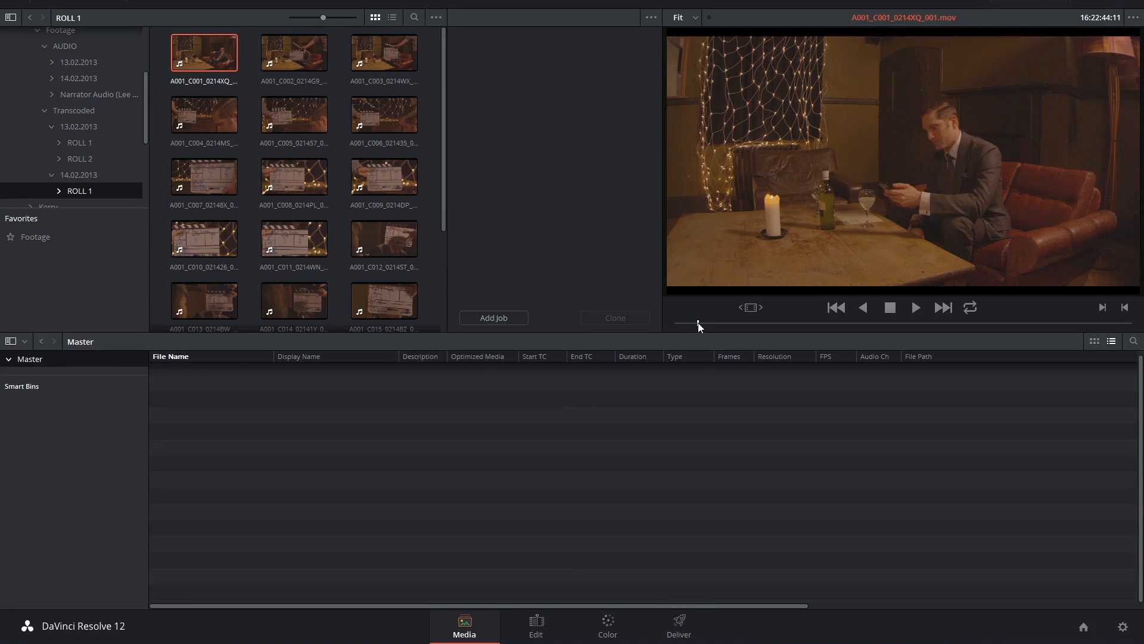
{"action": "left_click_drag", "start_coordinate": [699, 324], "coordinate": [679, 324]}
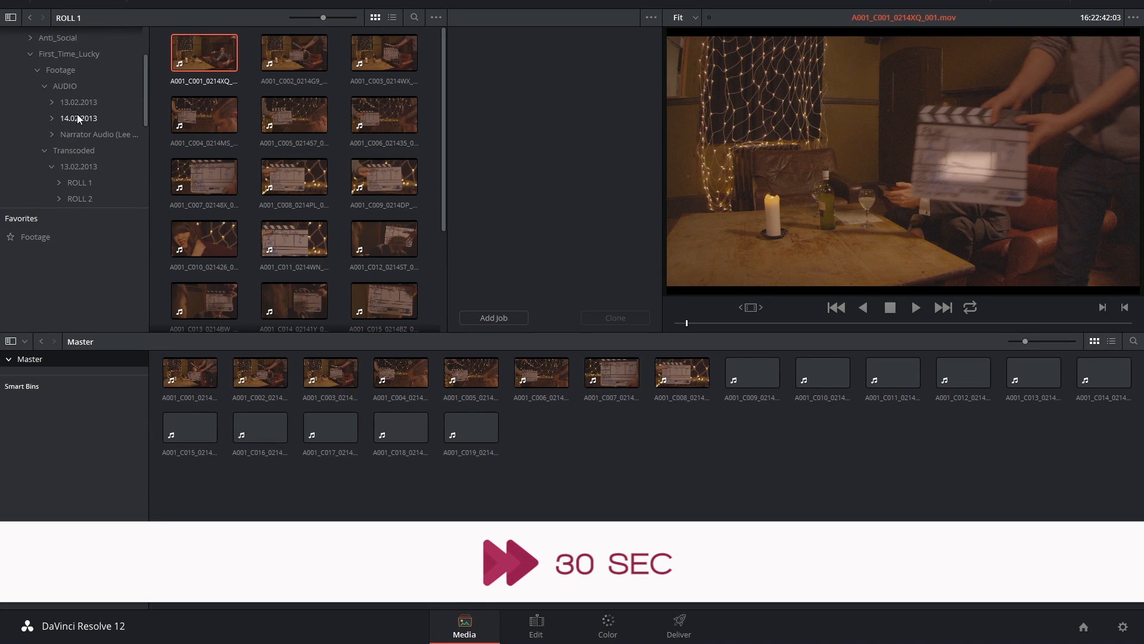
{"action": "left_click", "coordinate": [77, 118]}
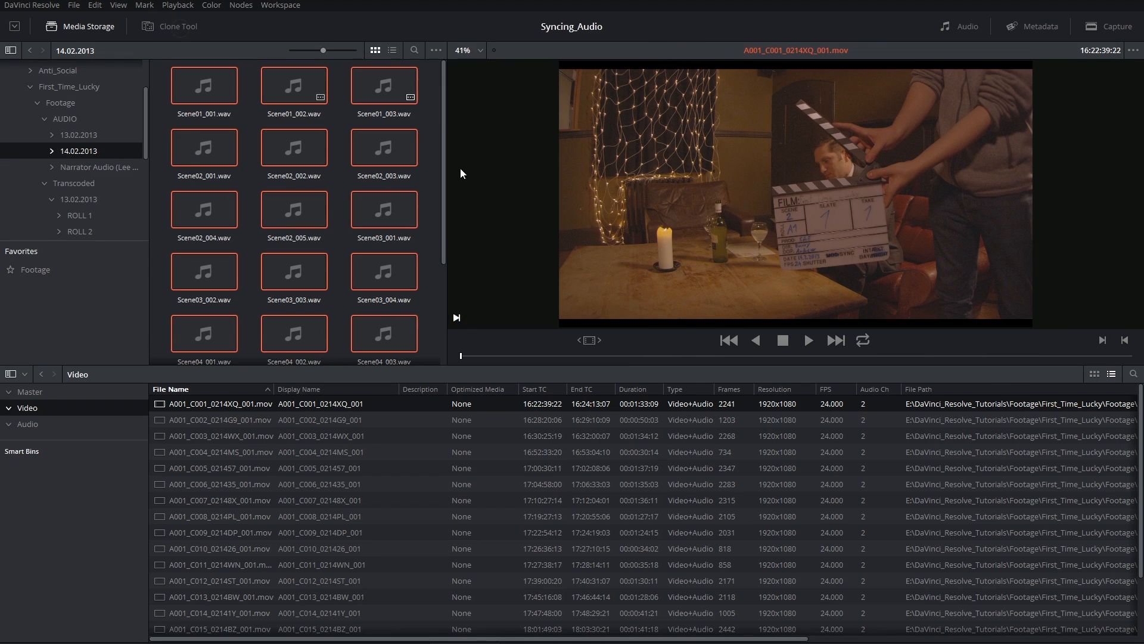
Hide Media Storage and open the Audio monitoring panel beside the viewer.
{"action": "left_click", "coordinate": [79, 26]}
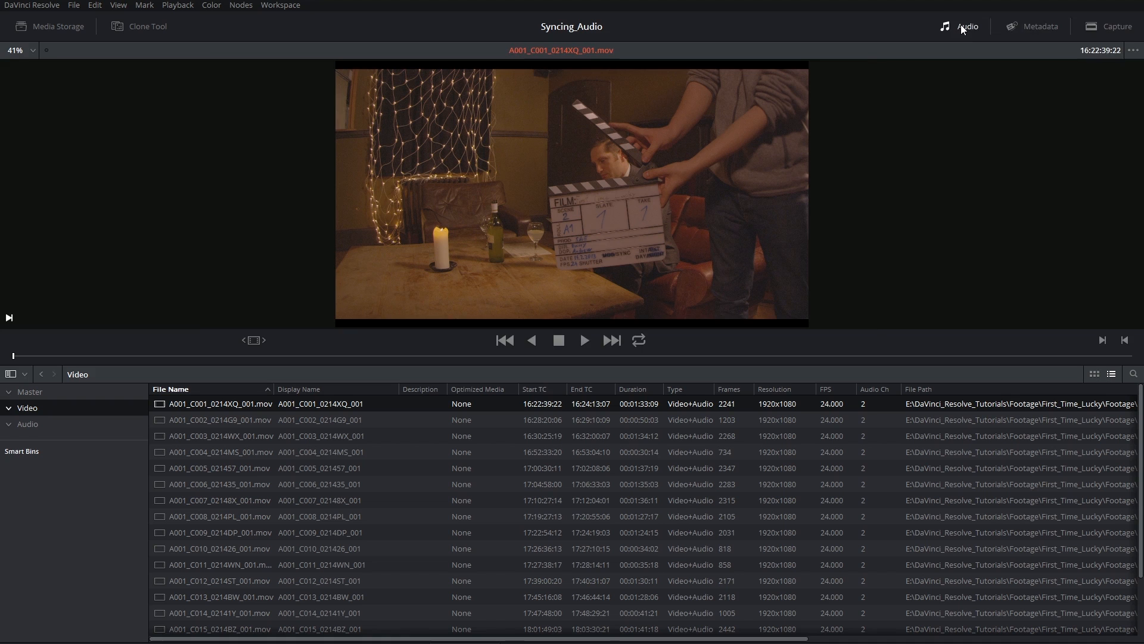
{"action": "left_click", "coordinate": [966, 26]}
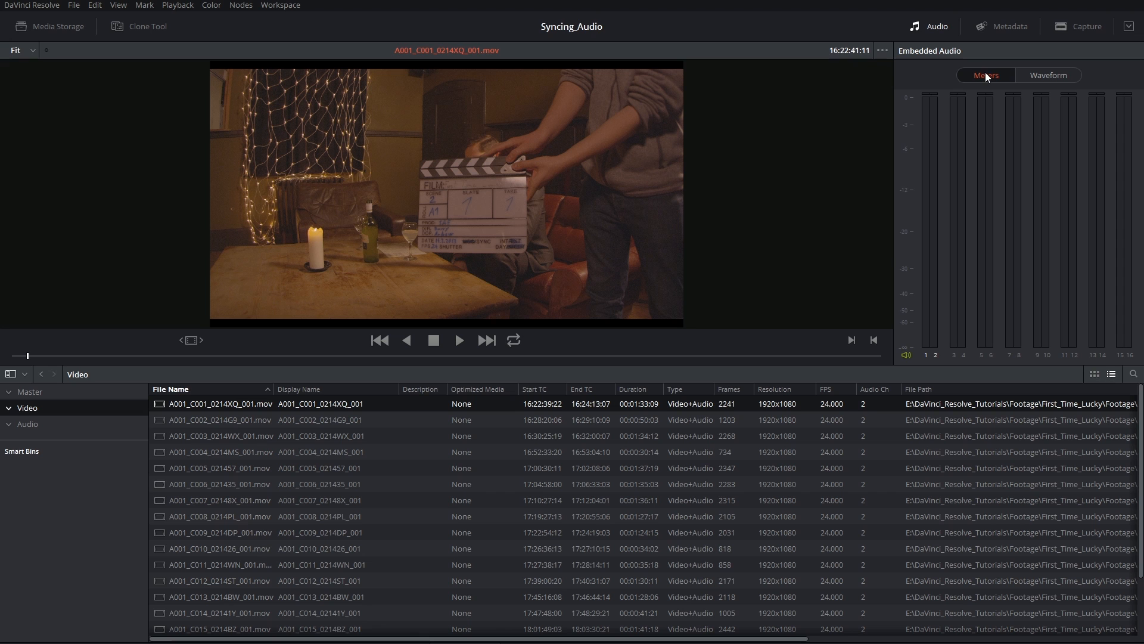
Switch the audio panel to Waveform and load Scene01_001.wav from the Audio bin.
{"action": "left_click", "coordinate": [1049, 75]}
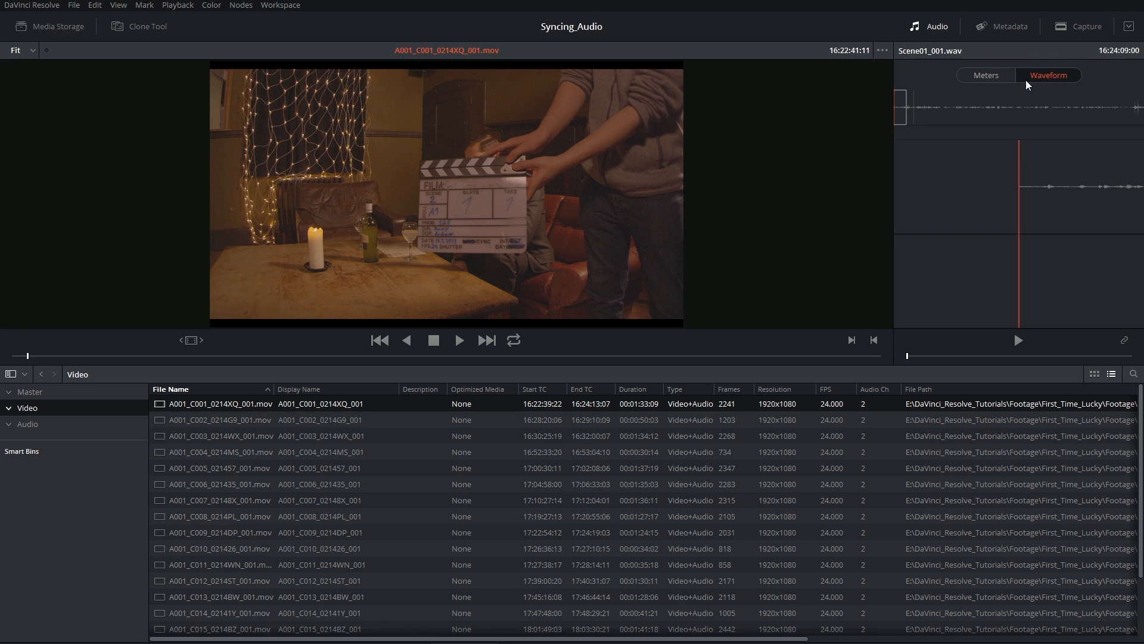
{"action": "left_click", "coordinate": [27, 423]}
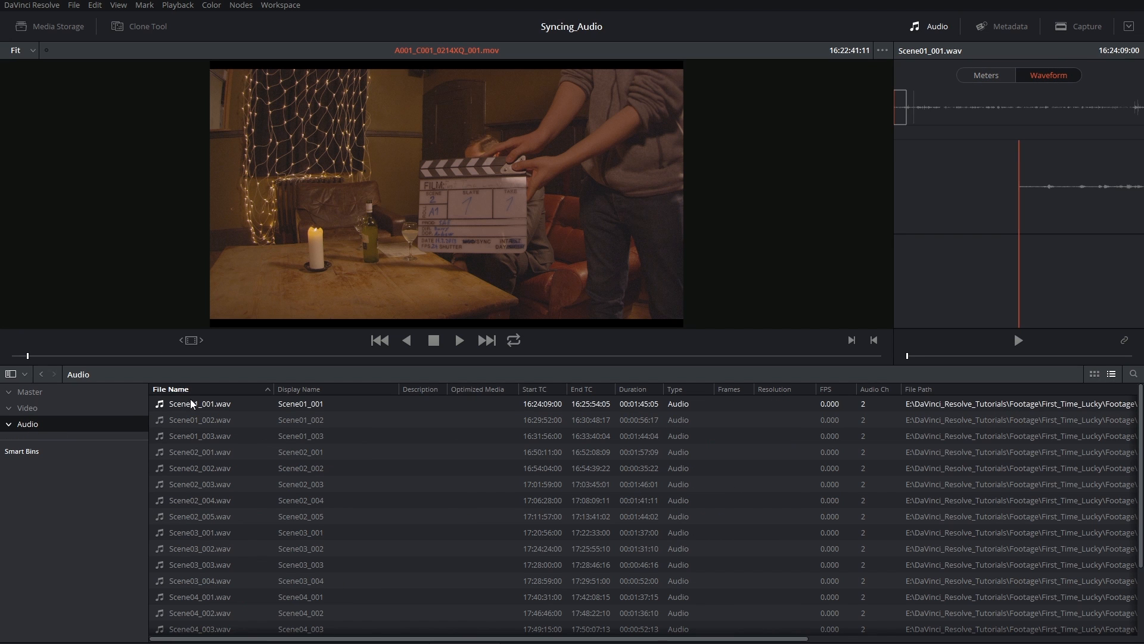
{"action": "left_click", "coordinate": [198, 403]}
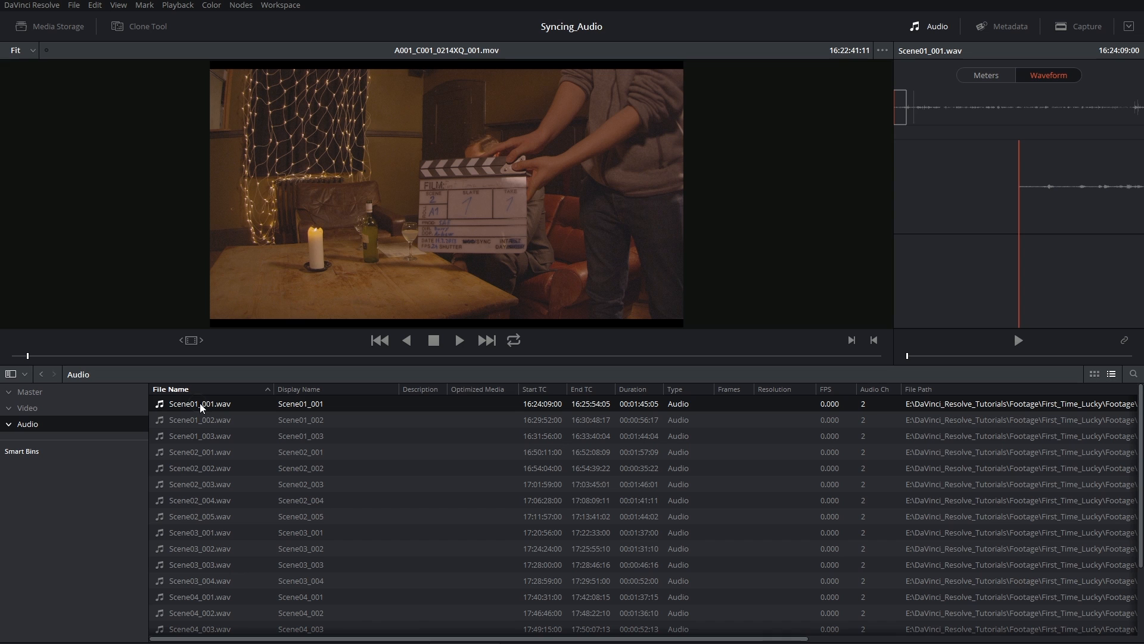
{"action": "mouse_move", "coordinate": [208, 409]}
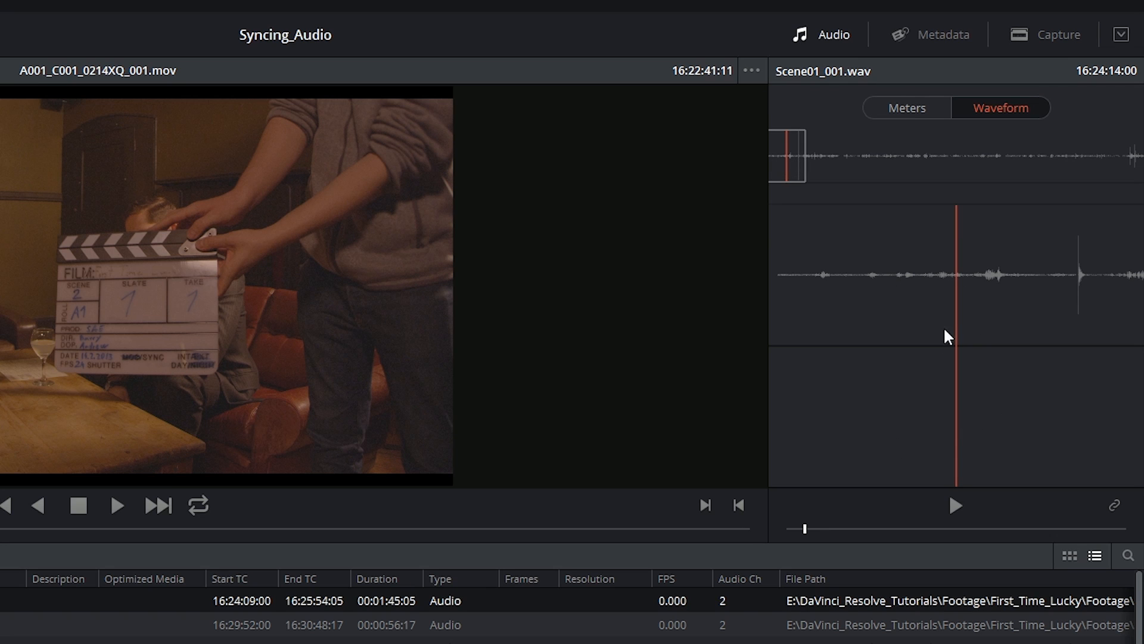
{"action": "mouse_move", "coordinate": [812, 185]}
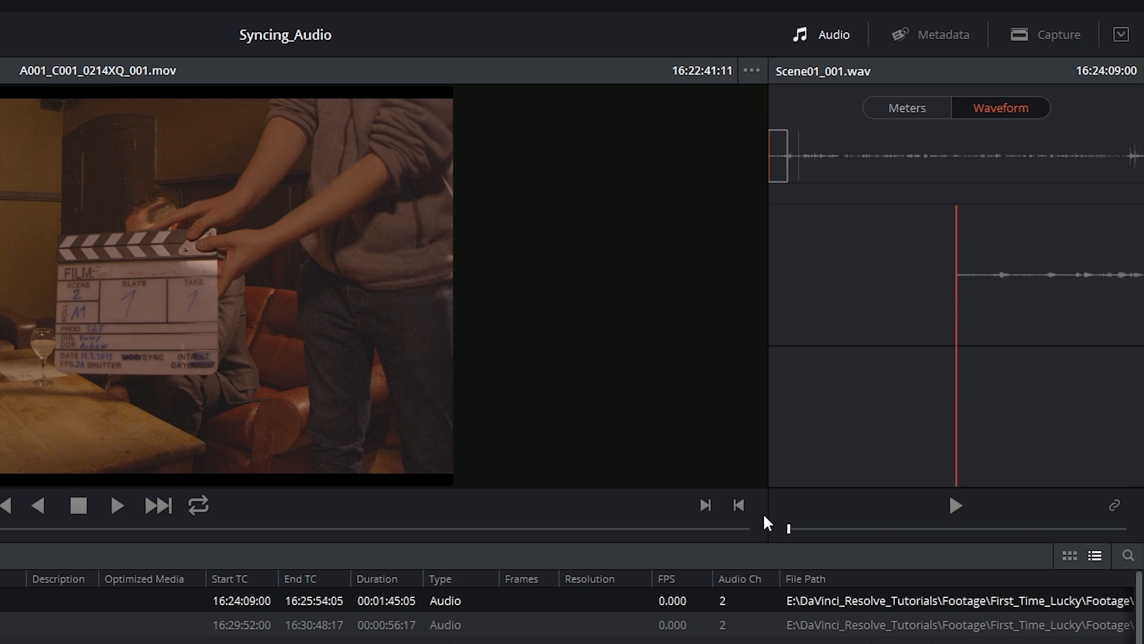
{"action": "mouse_move", "coordinate": [781, 524]}
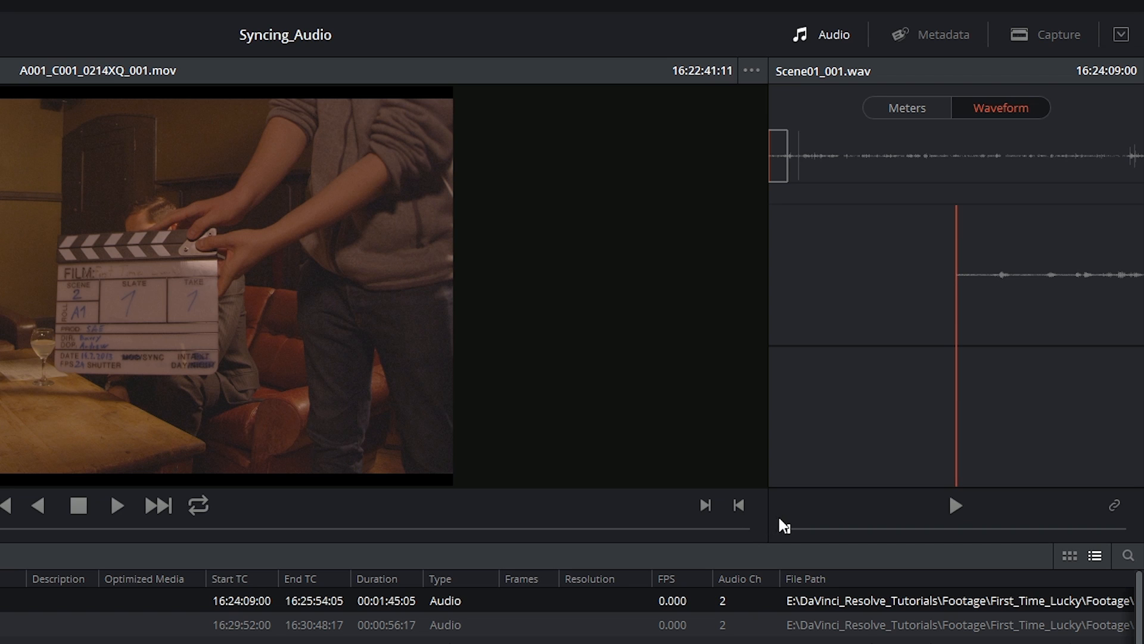
{"action": "mouse_move", "coordinate": [793, 525]}
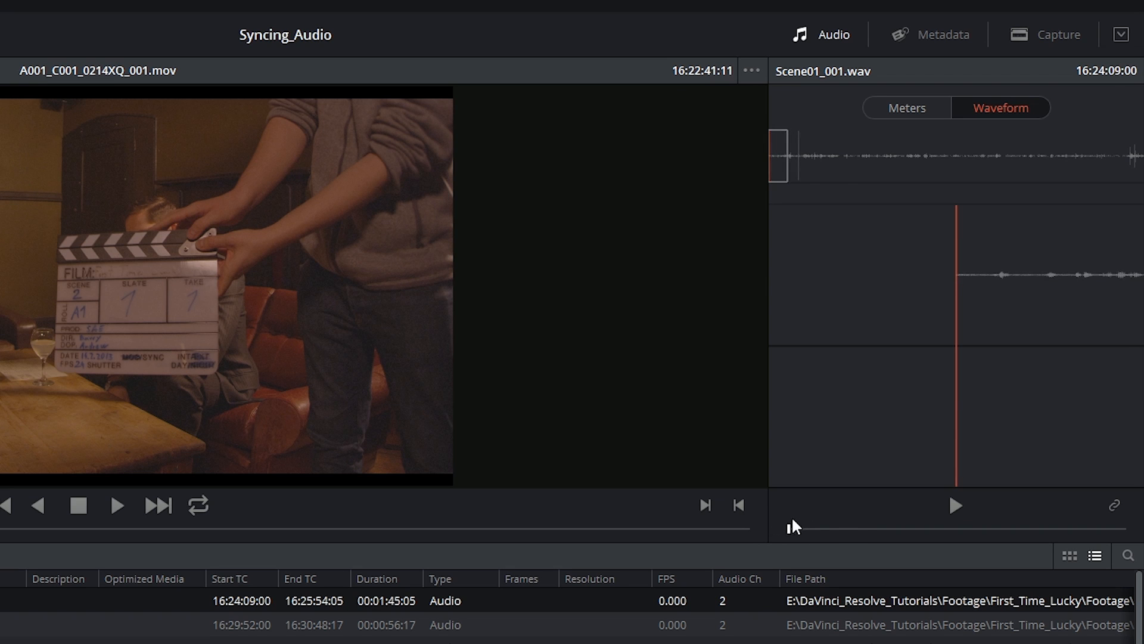